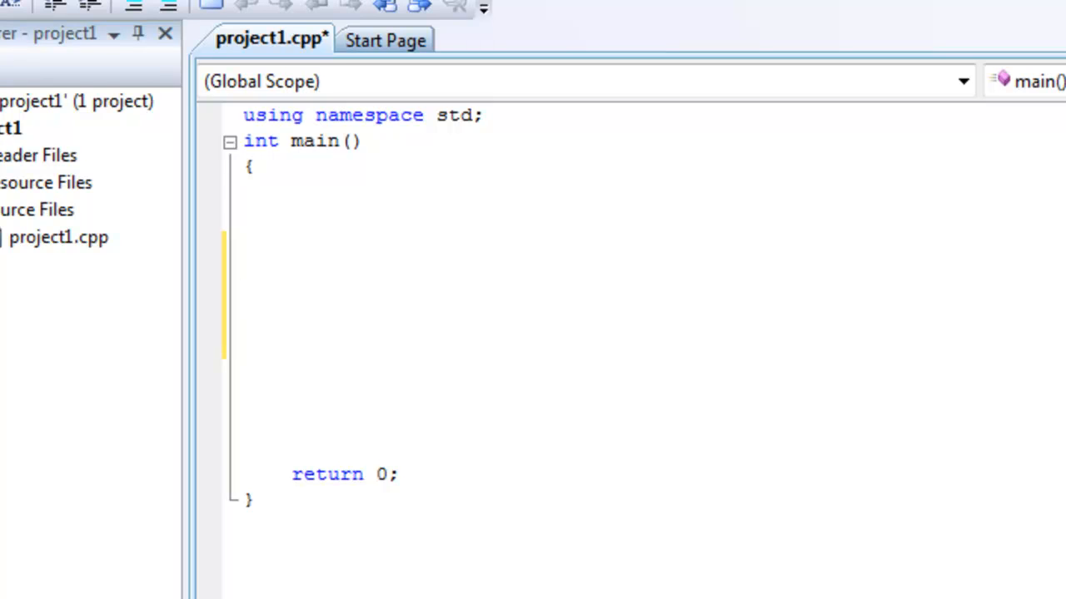
Write the example text 'x=2 mass=90' on one line inside main's body.
{"action": "left_click", "coordinate": [243, 296]}
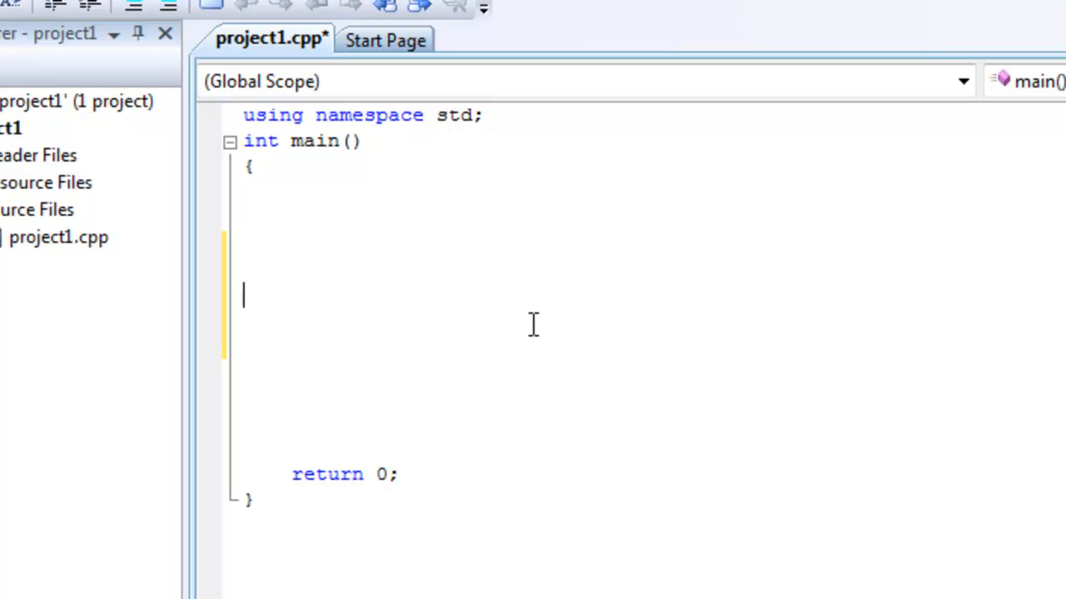
{"action": "type", "text": "x=2"}
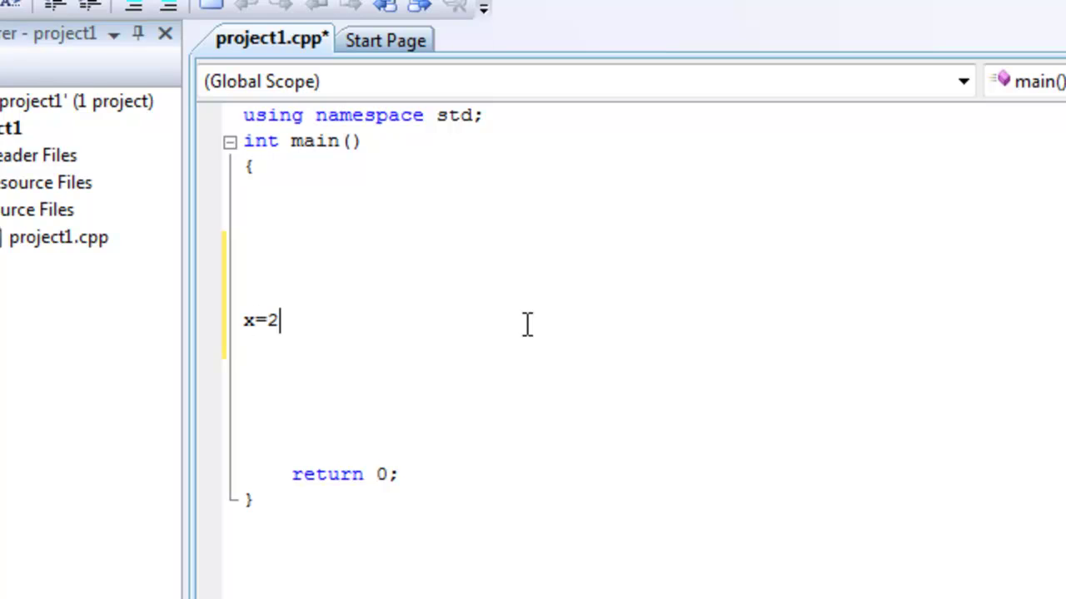
{"action": "type", "text": "ma"}
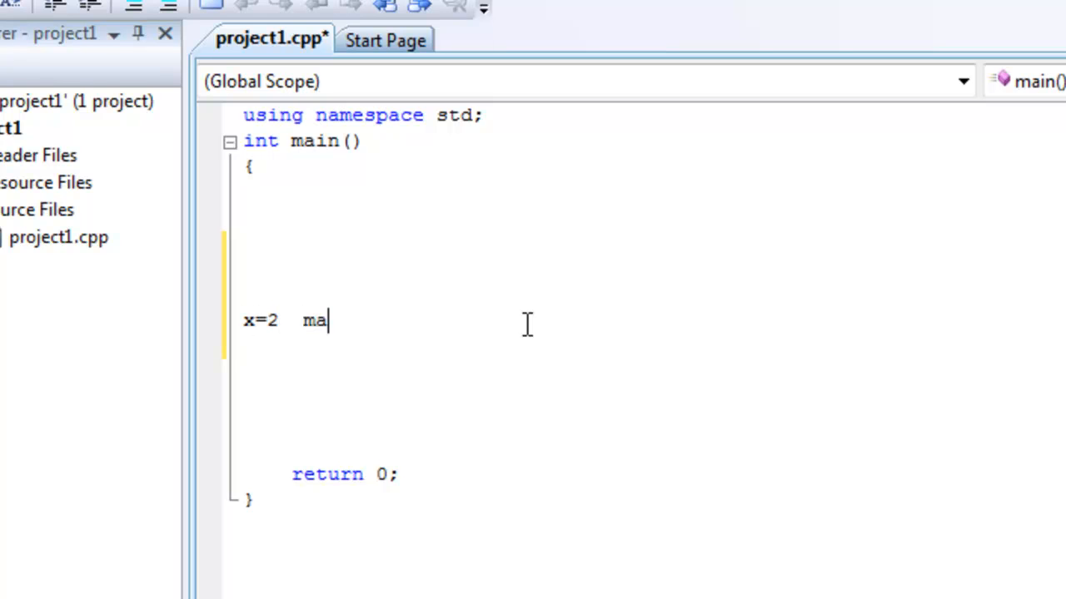
{"action": "type", "text": "ss="}
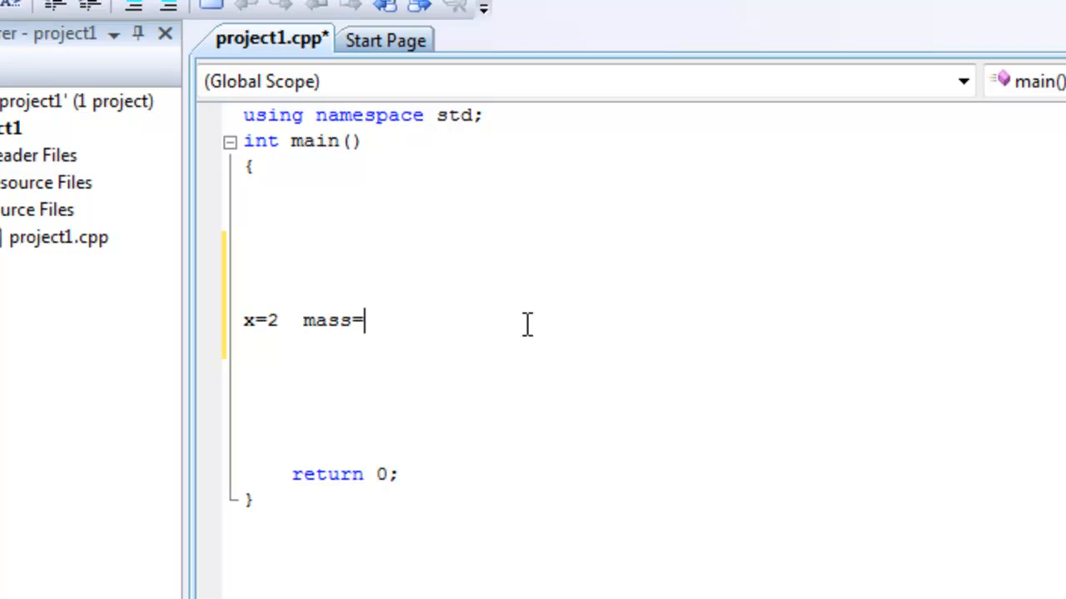
{"action": "type", "text": "90"}
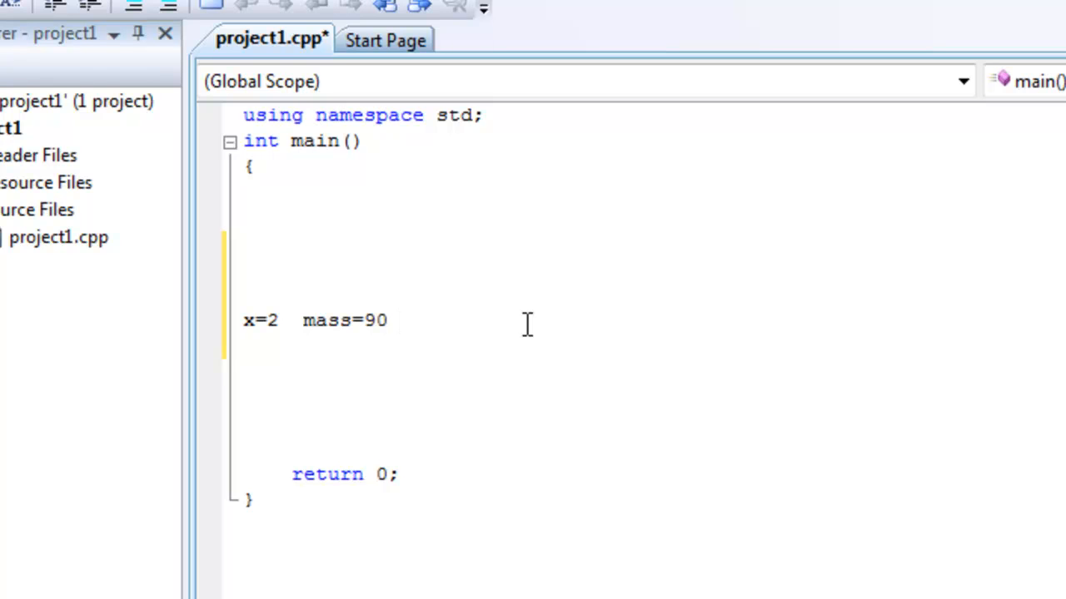
{"action": "left_click", "coordinate": [400, 321]}
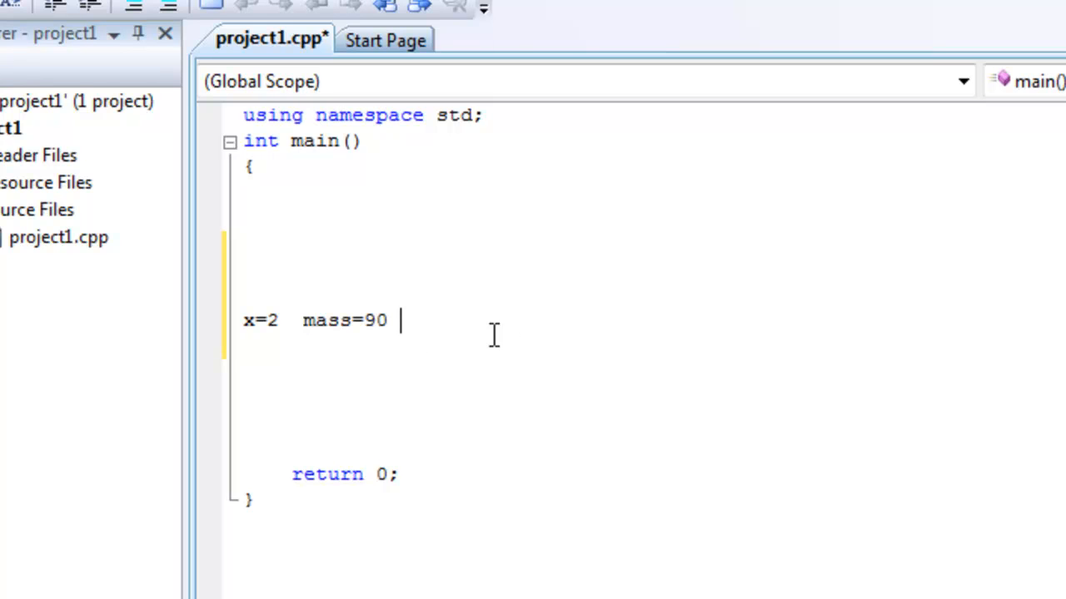
{"action": "mouse_move", "coordinate": [328, 309]}
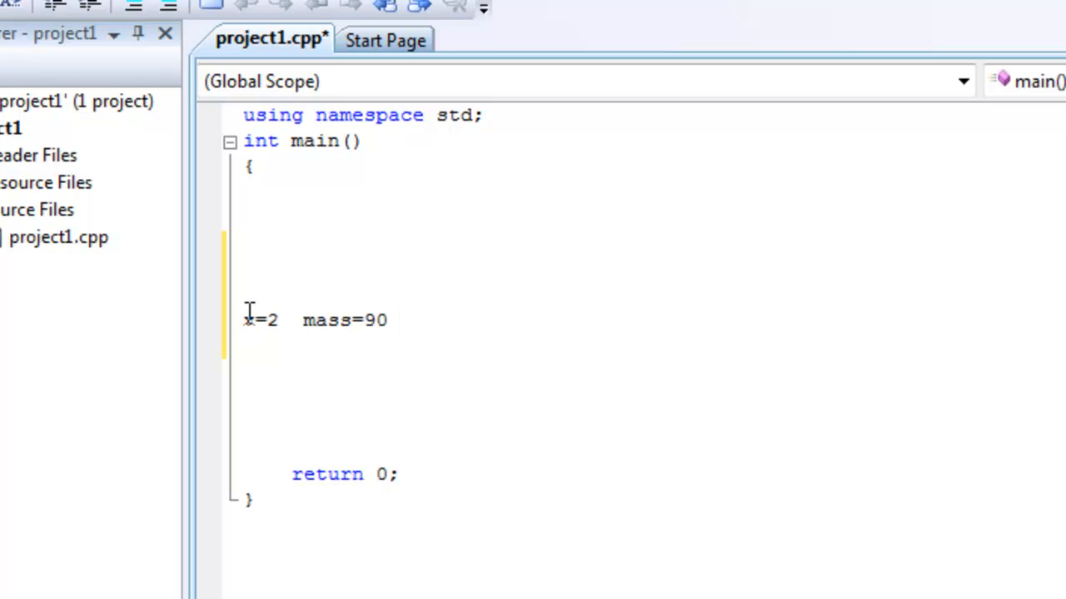
{"action": "mouse_move", "coordinate": [285, 331]}
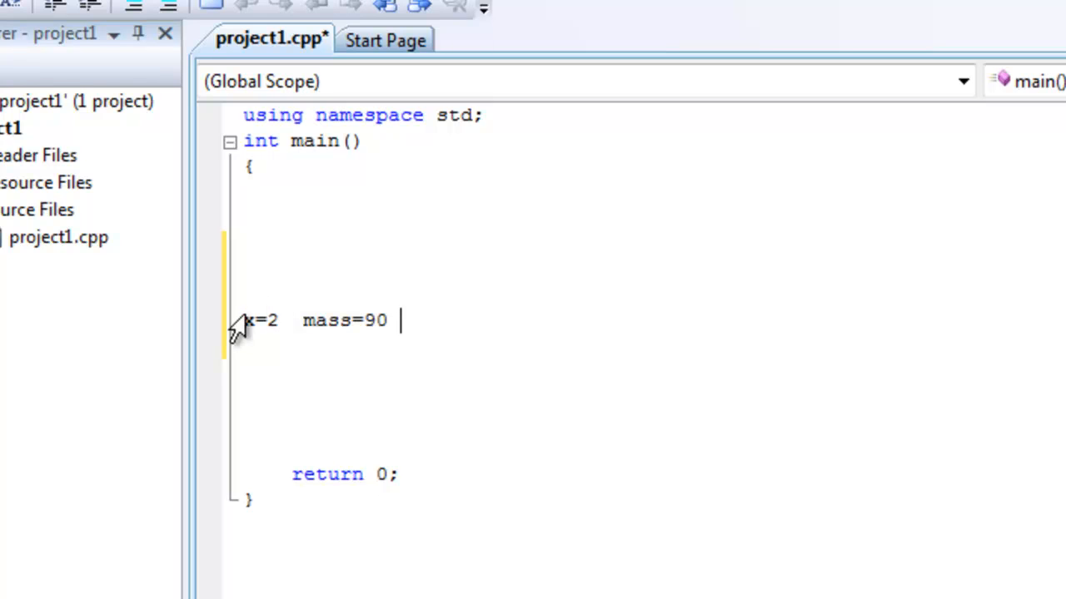
{"action": "mouse_move", "coordinate": [273, 316]}
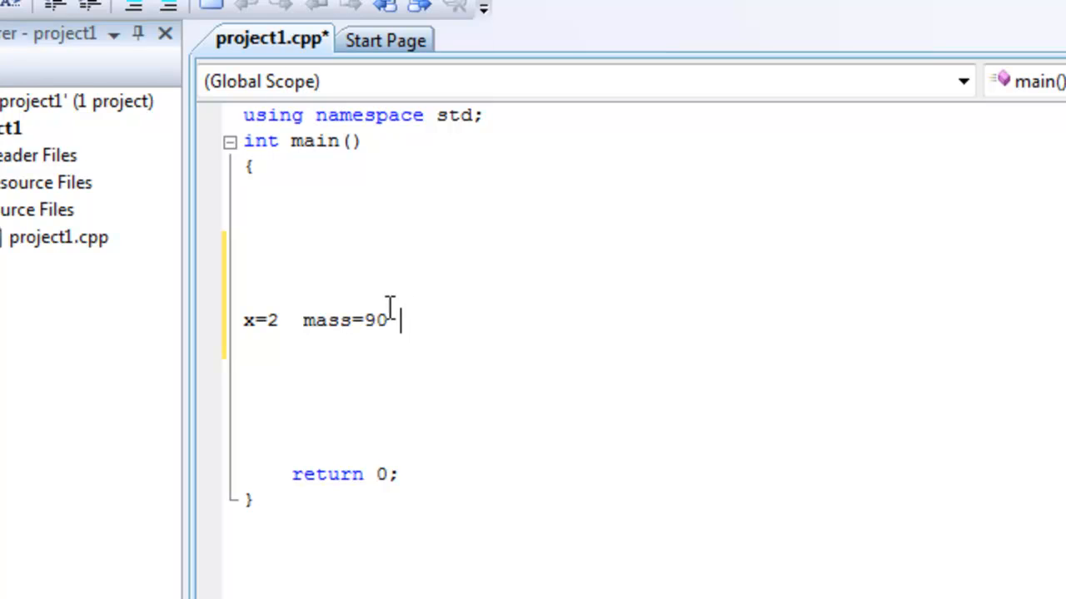
{"action": "mouse_move", "coordinate": [320, 301]}
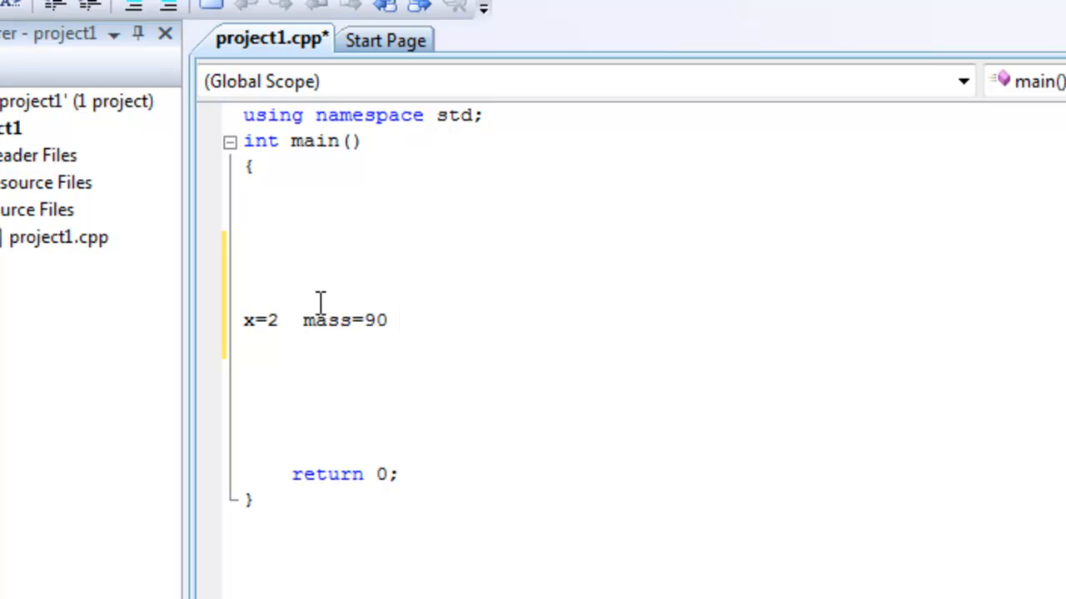
{"action": "mouse_move", "coordinate": [337, 302]}
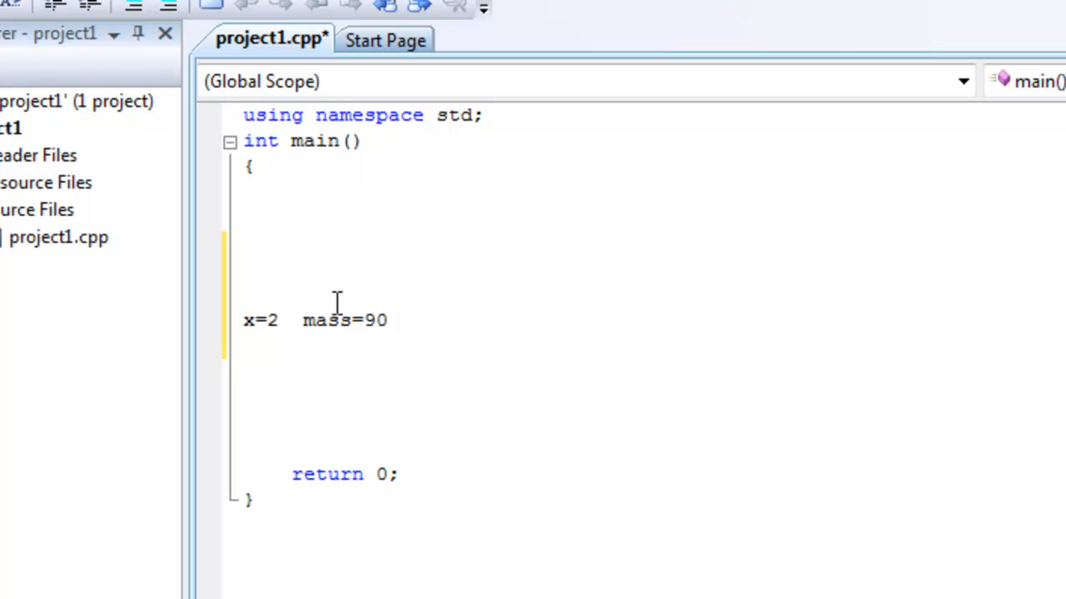
{"action": "mouse_move", "coordinate": [349, 333]}
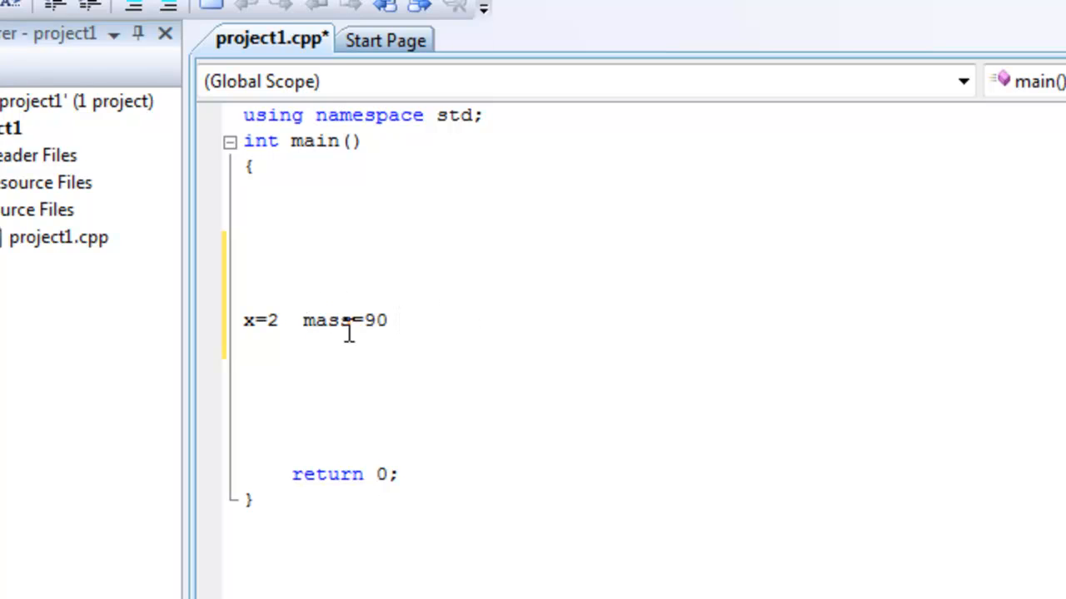
{"action": "mouse_move", "coordinate": [314, 353]}
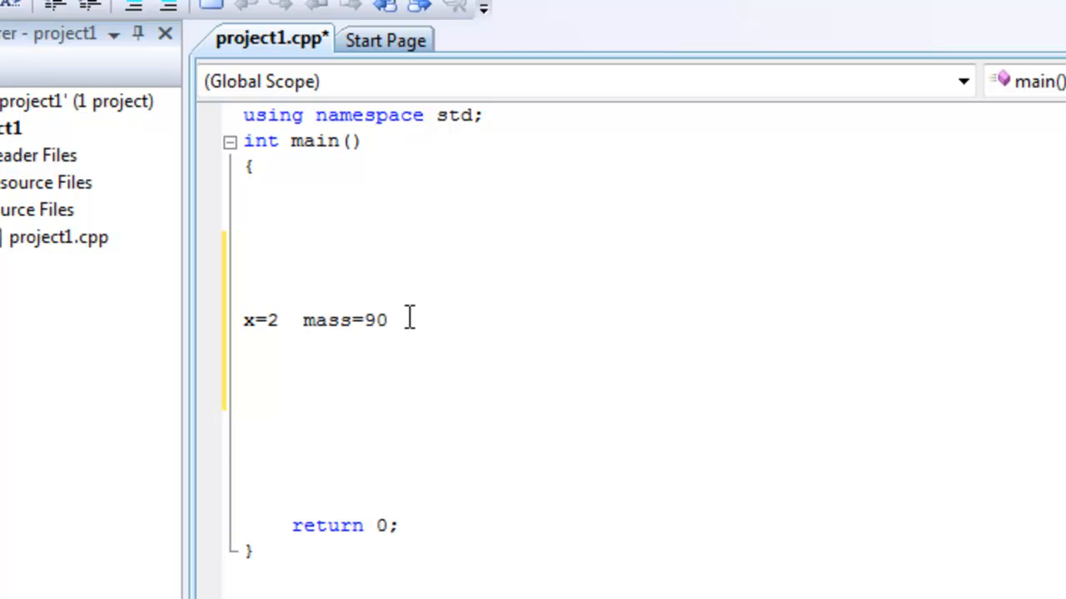
Below the example line, list int, double, string and char on separate lines.
{"action": "left_click", "coordinate": [244, 373]}
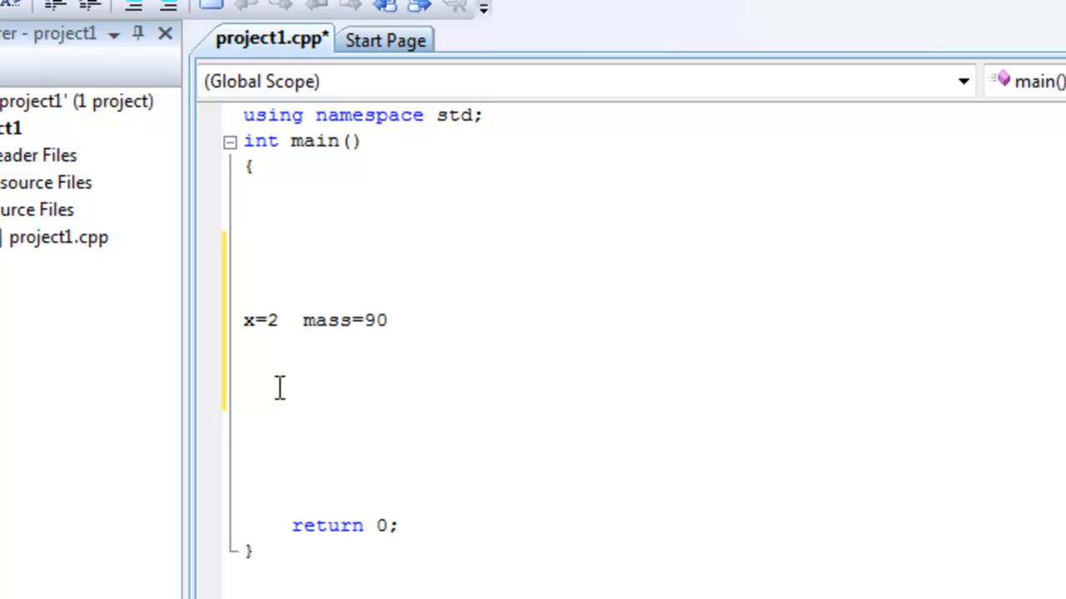
{"action": "left_click", "coordinate": [244, 373]}
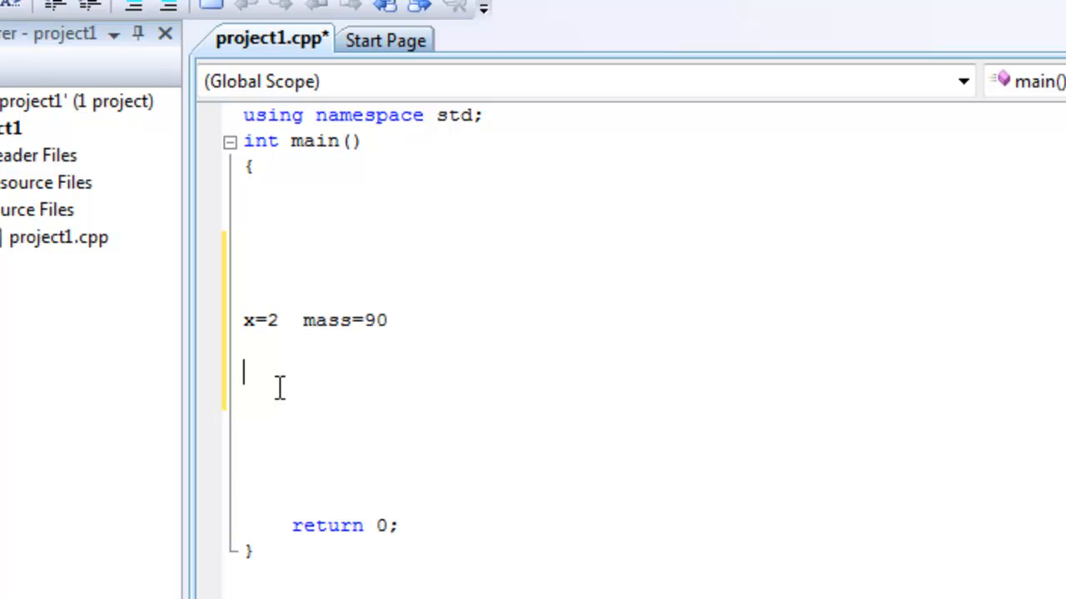
{"action": "type", "text": "int"}
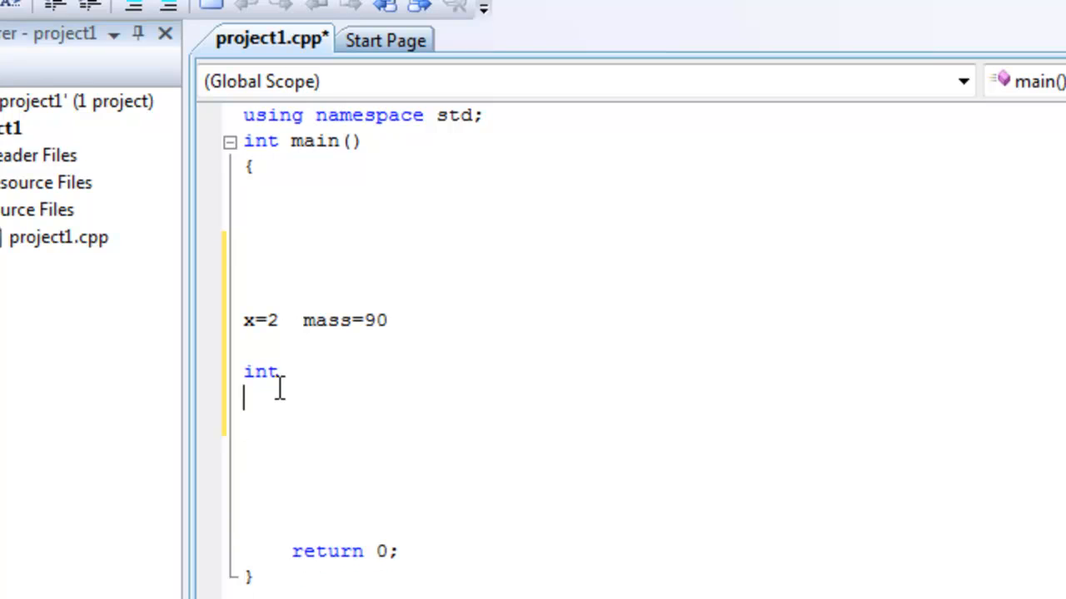
{"action": "type", "text": "double"}
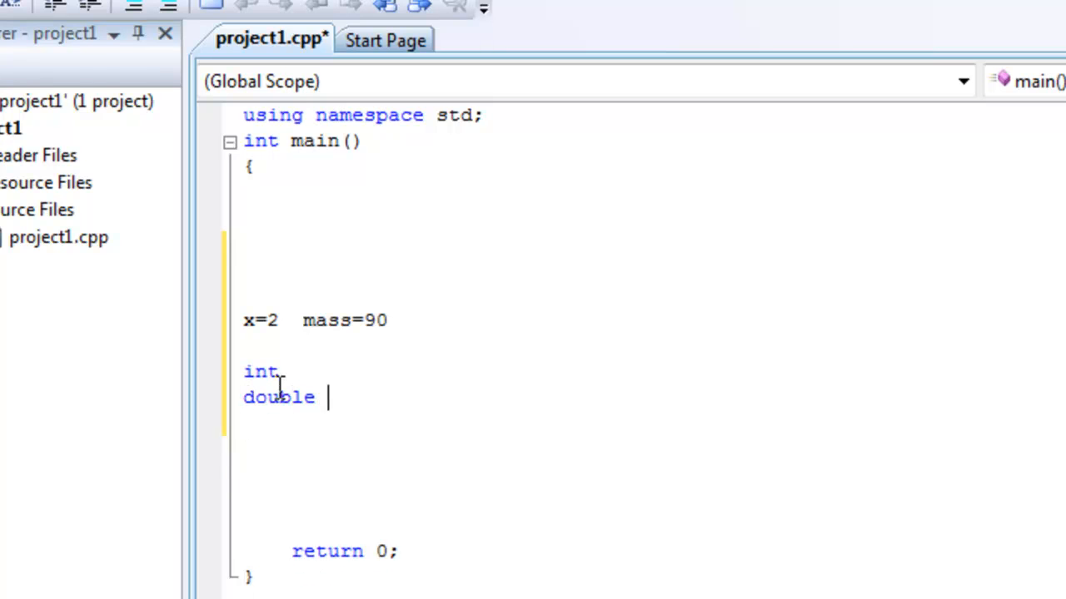
{"action": "type", "text": "string"}
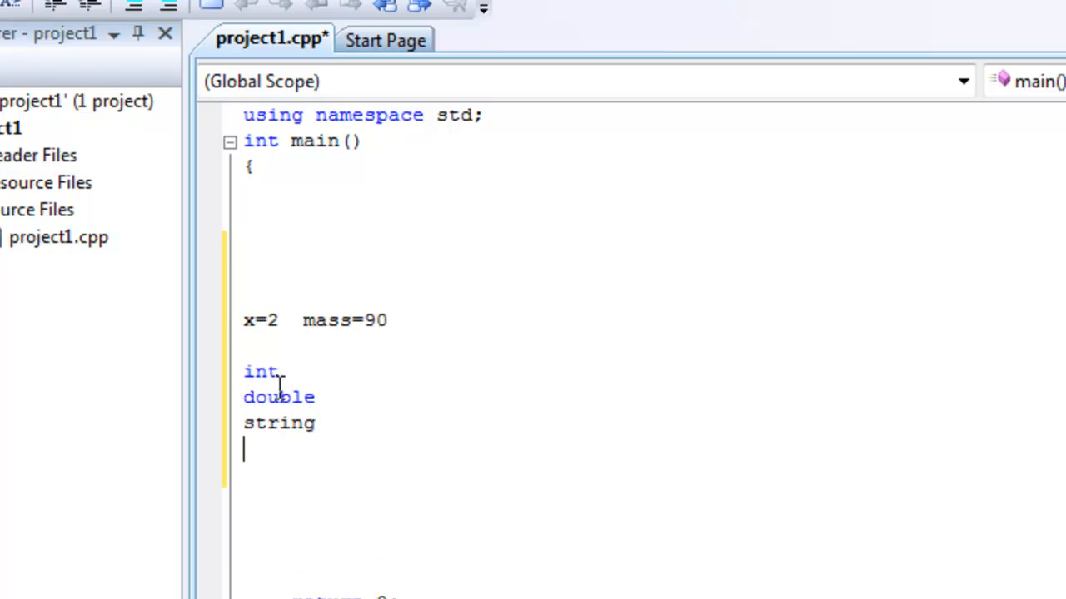
{"action": "type", "text": "char"}
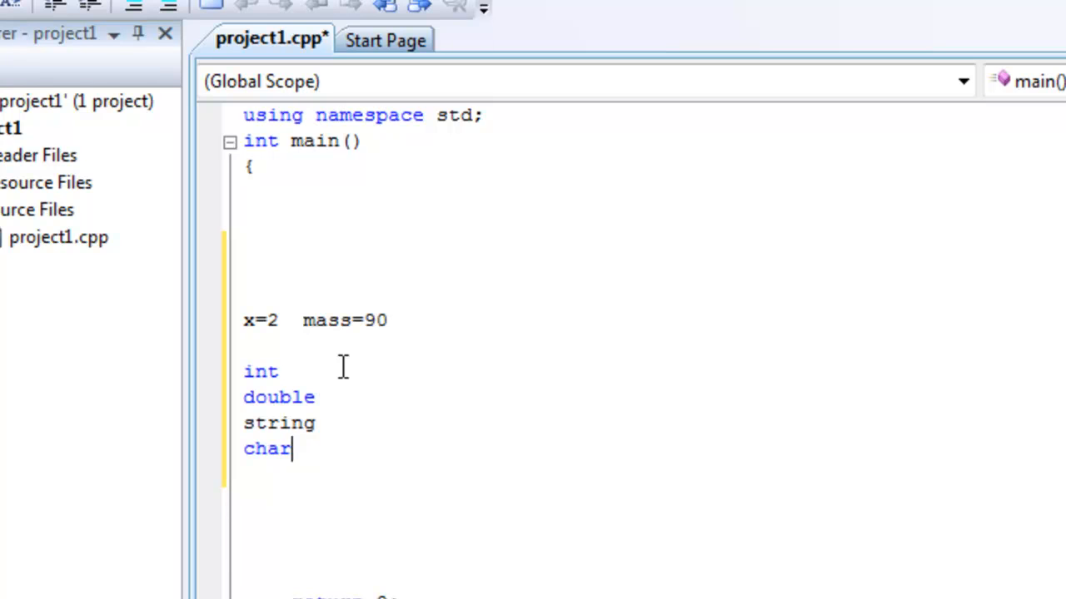
{"action": "mouse_move", "coordinate": [317, 372]}
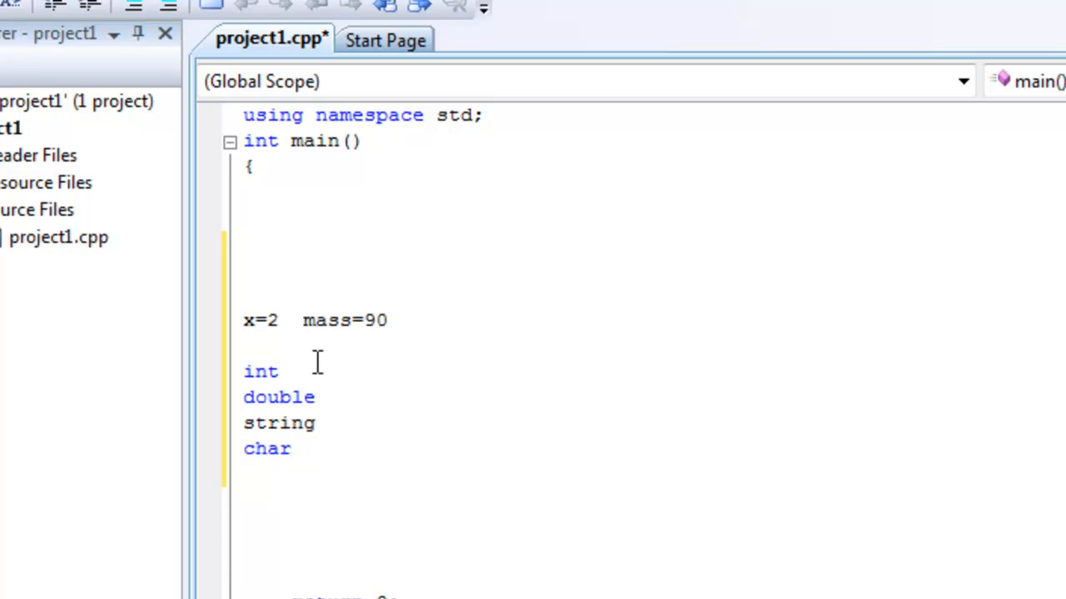
{"action": "mouse_move", "coordinate": [260, 372]}
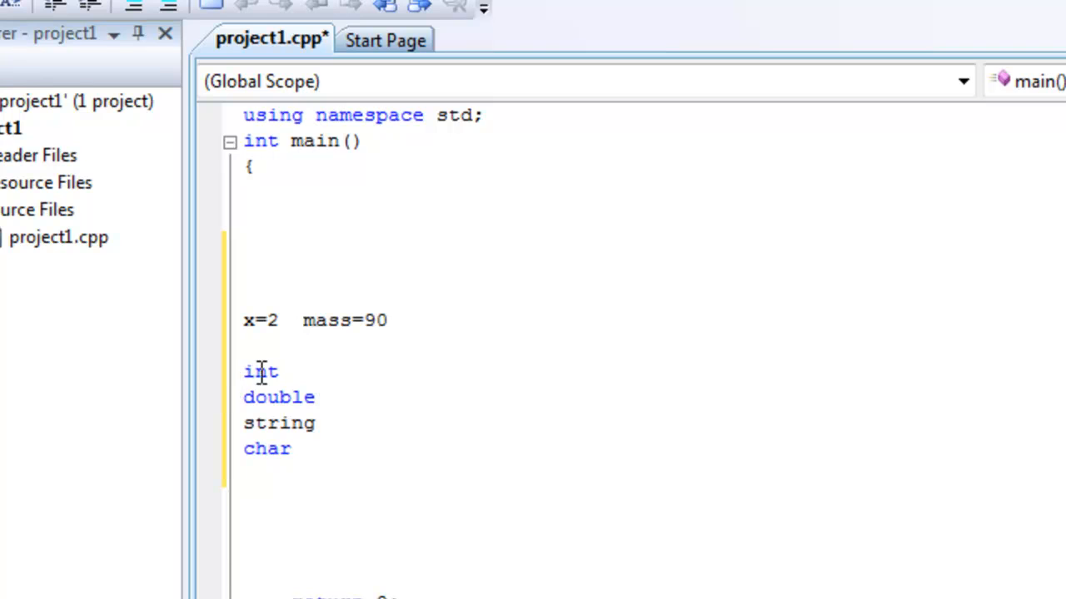
Complete the int line as 'int x =2;', leaving double, string and char below.
{"action": "type", "text": "x"}
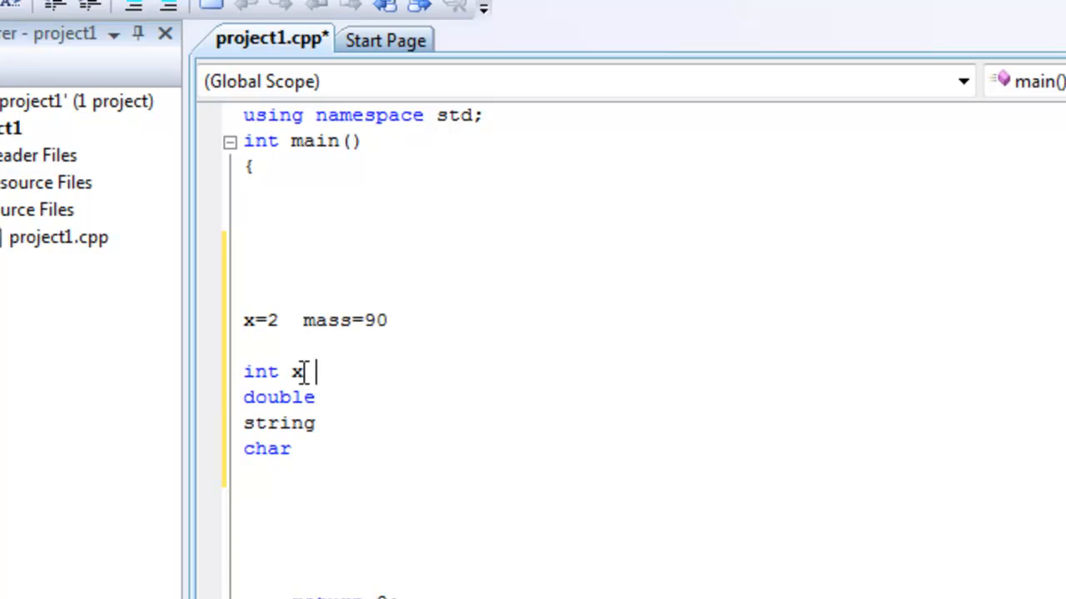
{"action": "type", "text": "=2;"}
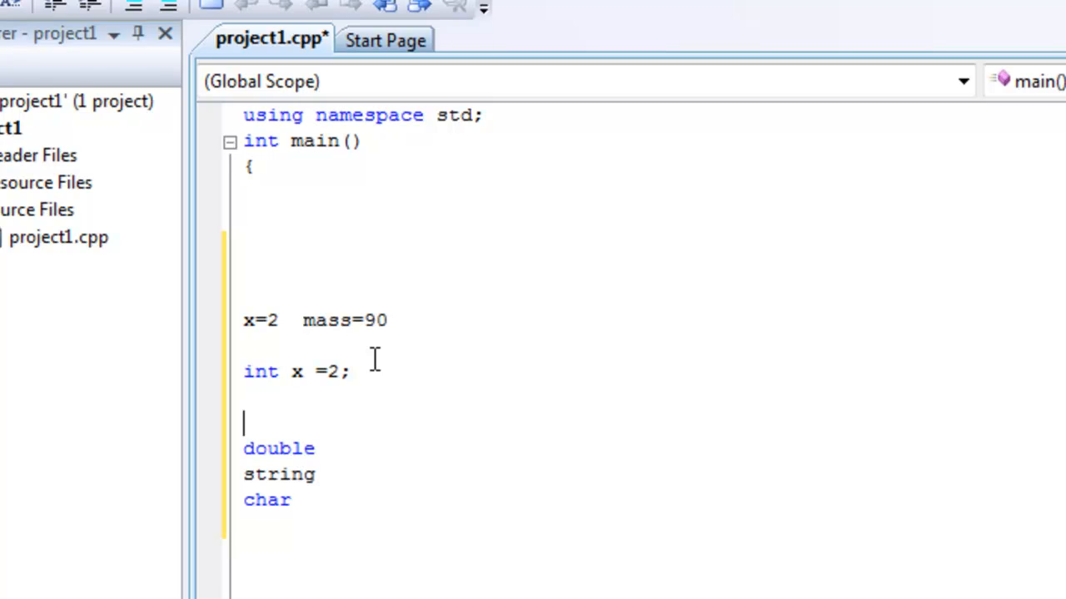
{"action": "mouse_move", "coordinate": [374, 375]}
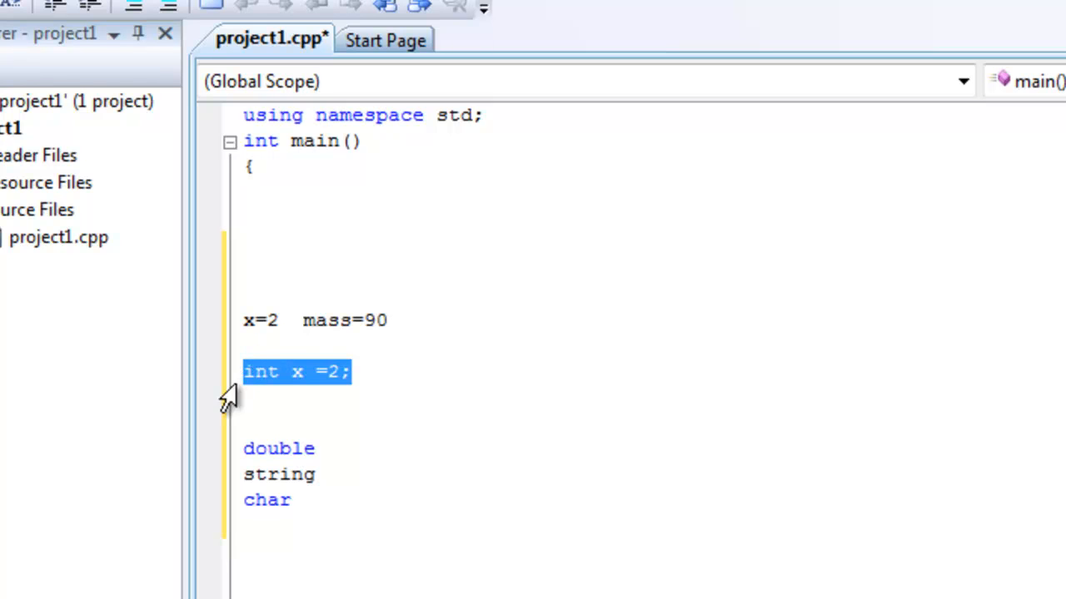
{"action": "mouse_move", "coordinate": [564, 397]}
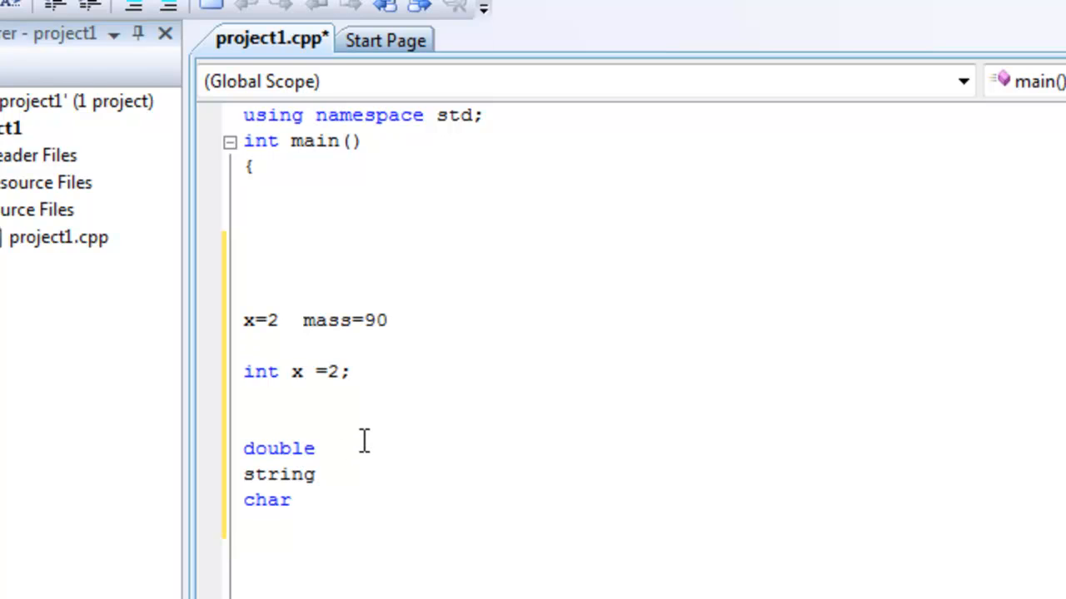
{"action": "left_click", "coordinate": [327, 448]}
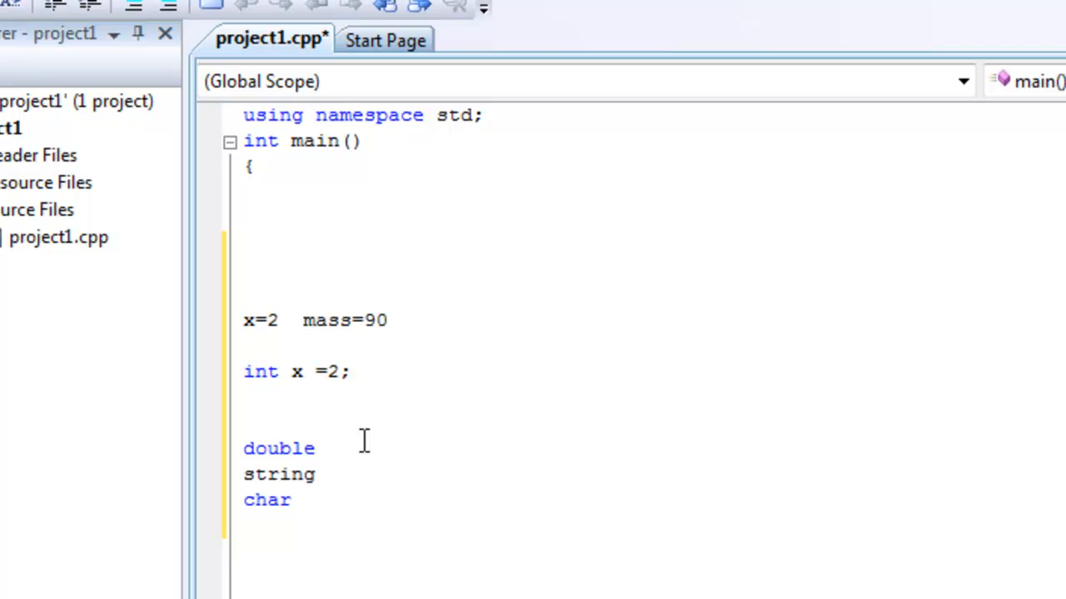
Complete the double line as 'double mass =2.4;'.
{"action": "type", "text": "ma"}
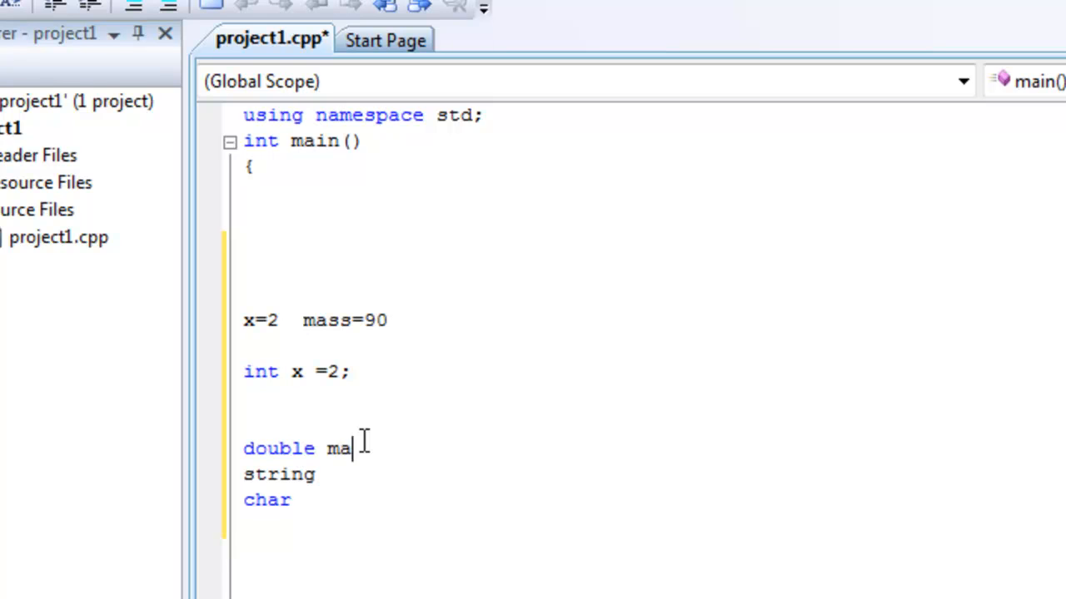
{"action": "type", "text": "ss =2.4"}
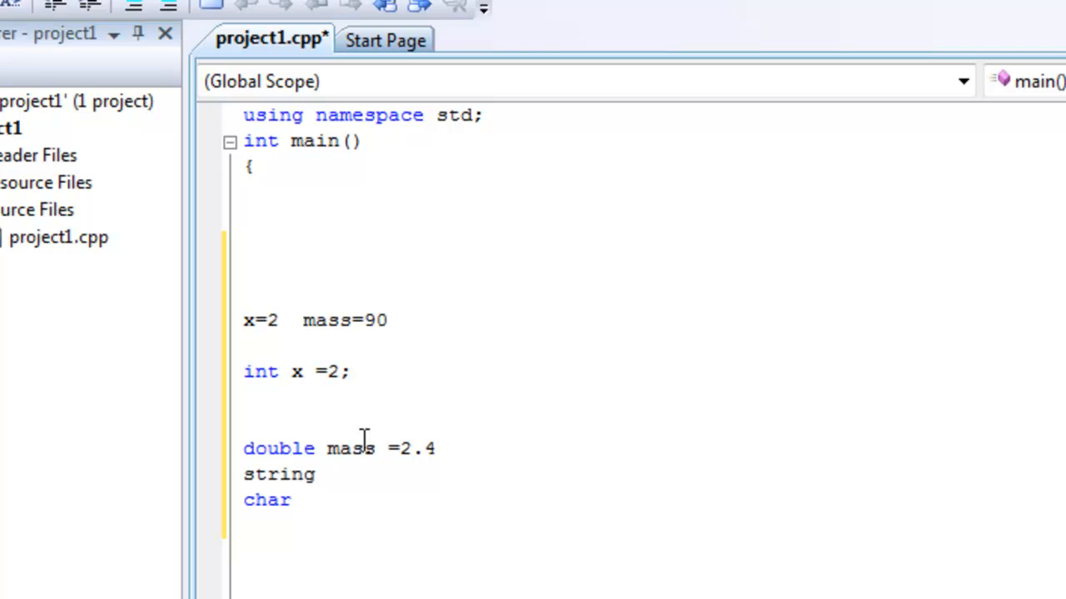
{"action": "type", "text": ";"}
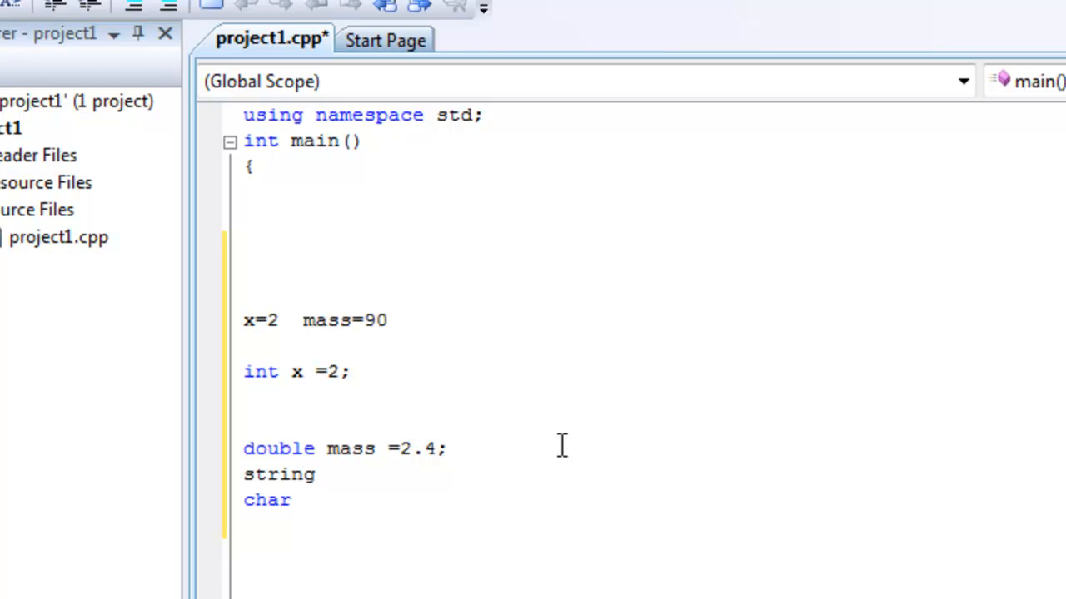
{"action": "left_click", "coordinate": [448, 449]}
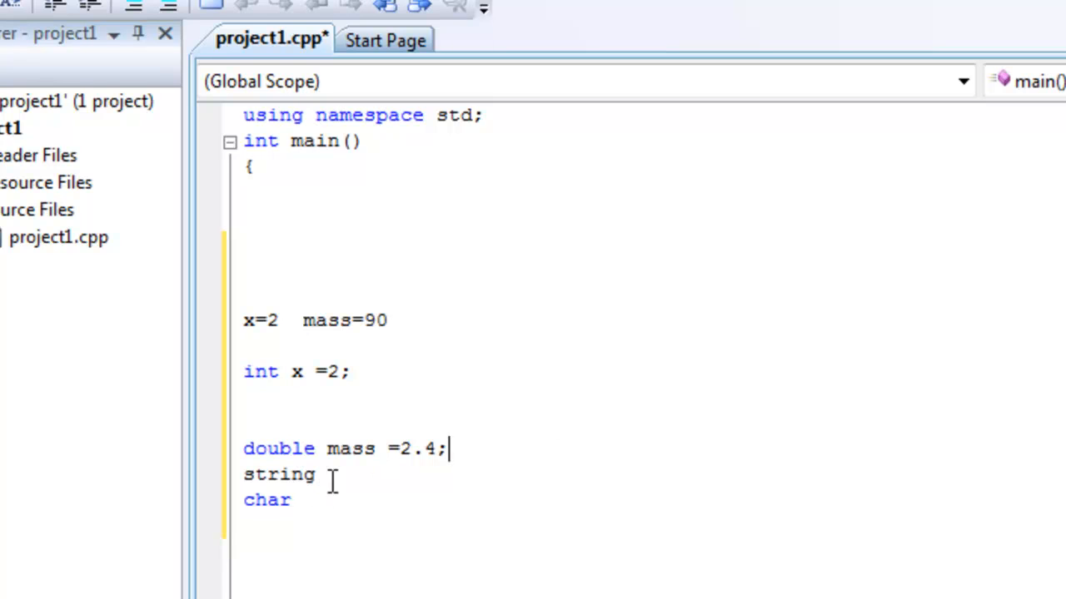
{"action": "mouse_move", "coordinate": [364, 408]}
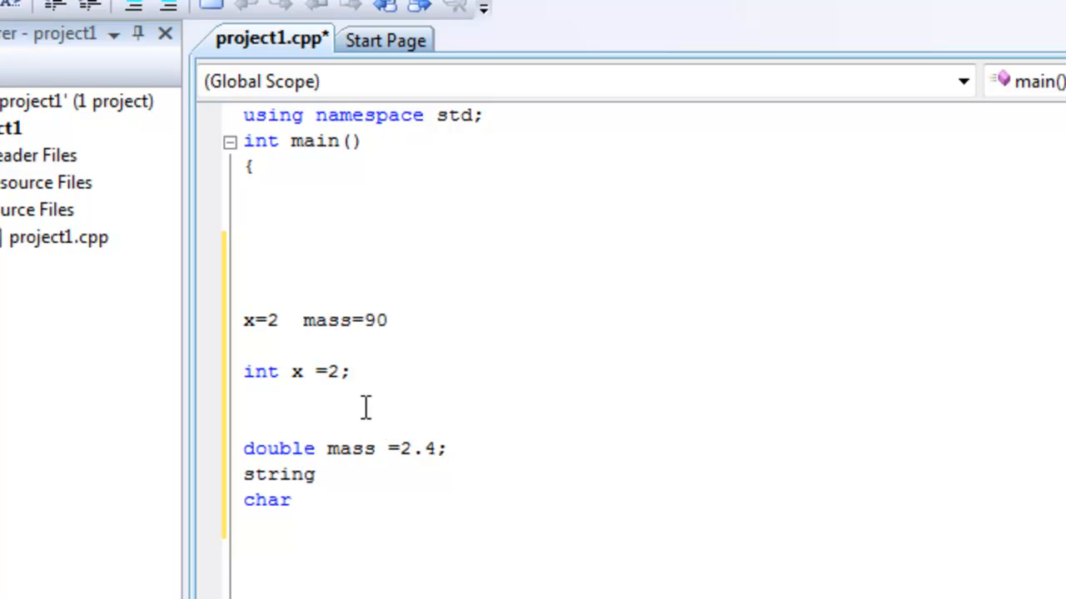
{"action": "mouse_move", "coordinate": [614, 375]}
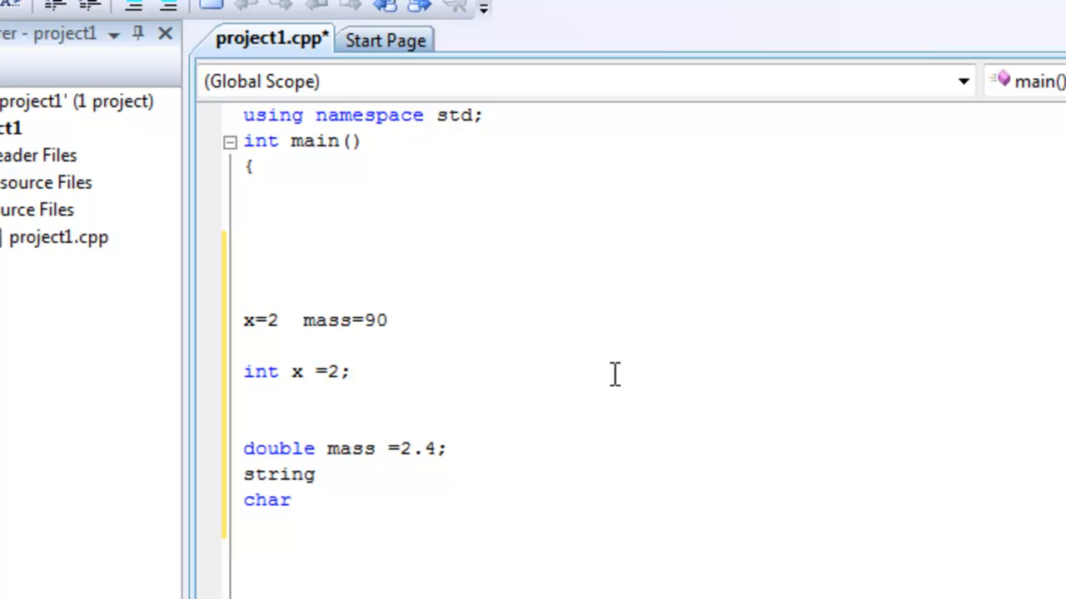
Remove the 'x=2 mass=90' line and select the leftover 'string' word for deletion.
{"action": "left_click", "coordinate": [387, 320]}
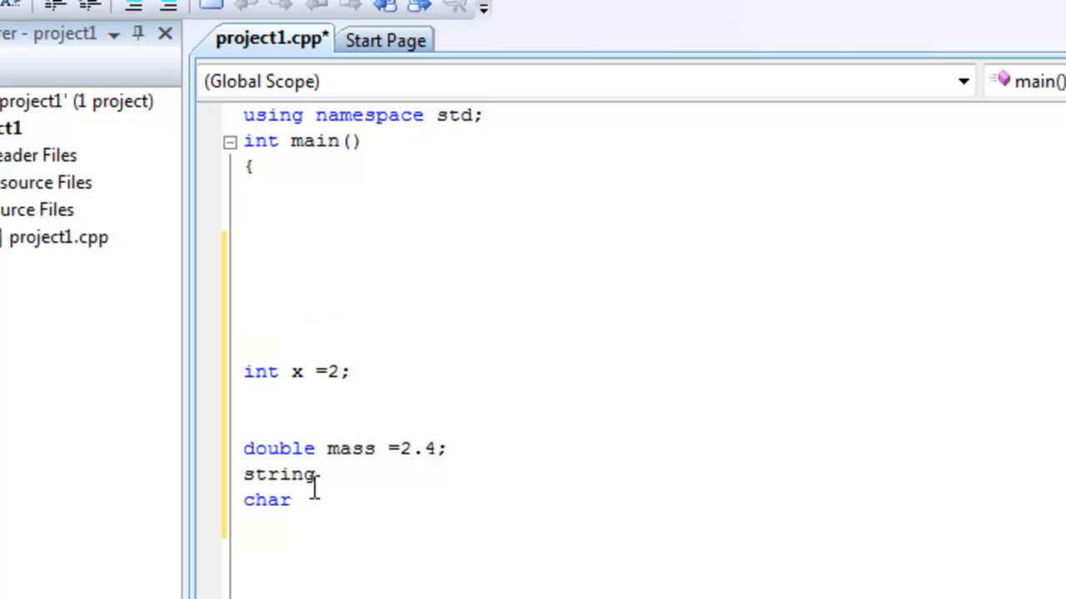
{"action": "double_click", "coordinate": [283, 474]}
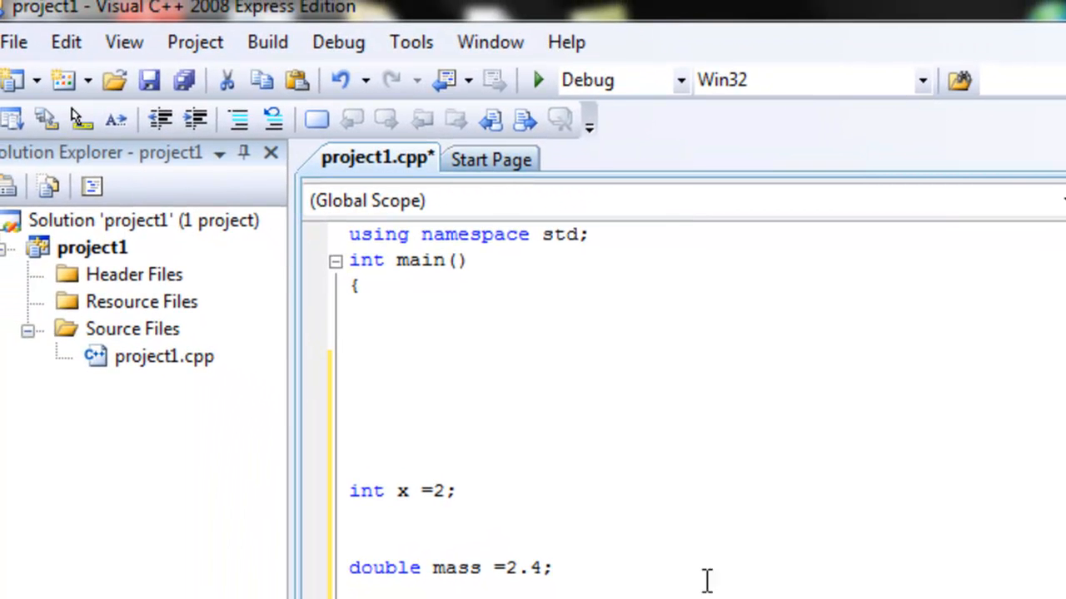
Start Debugging and accept building the out-of-date project, then return to the editor.
{"action": "left_click", "coordinate": [338, 42]}
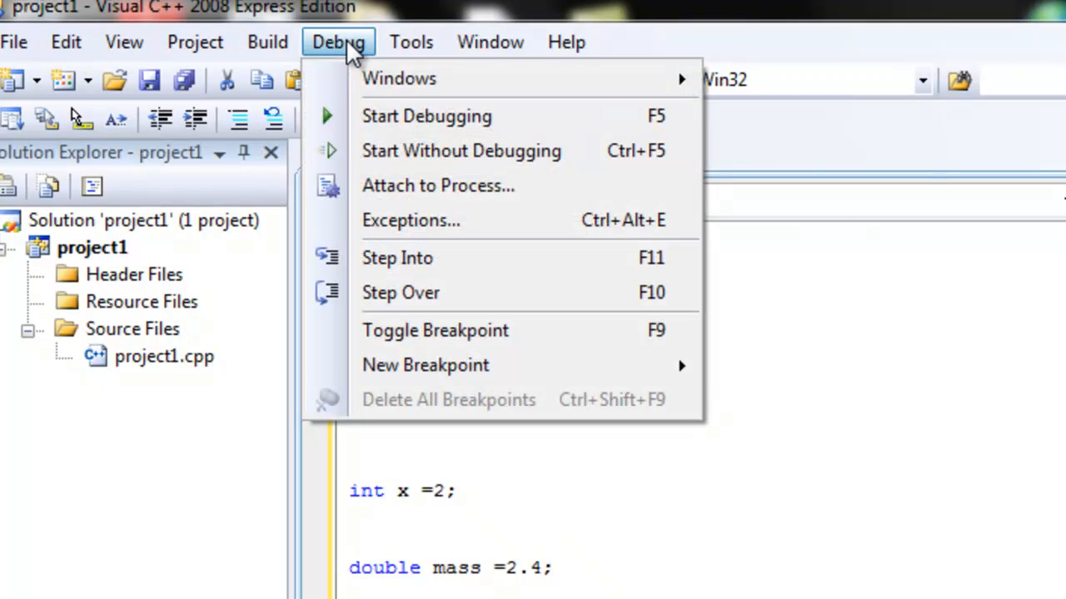
{"action": "left_click", "coordinate": [426, 116]}
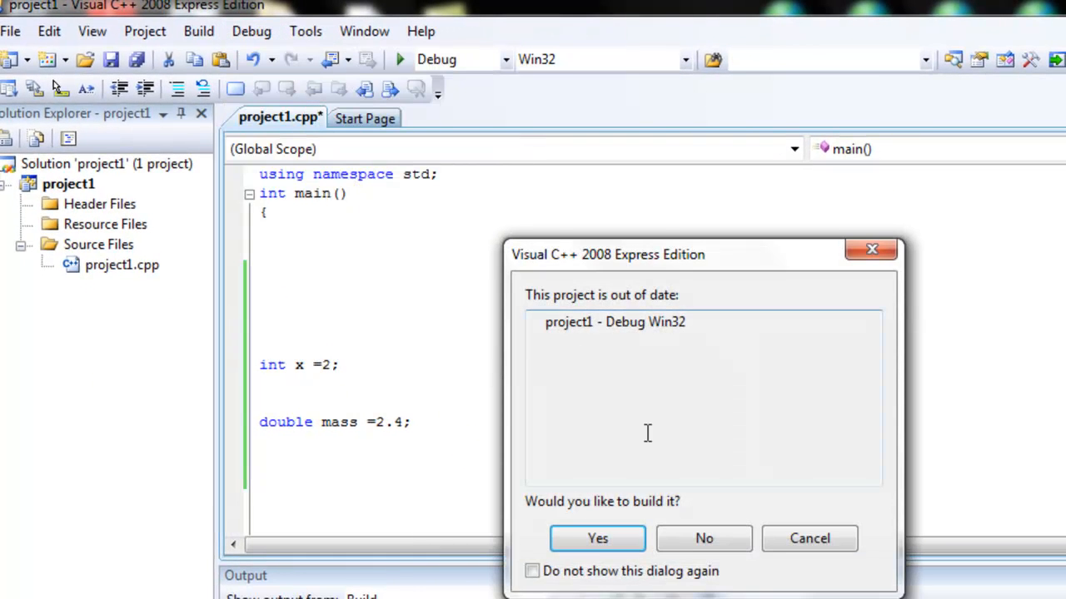
{"action": "left_click", "coordinate": [703, 538]}
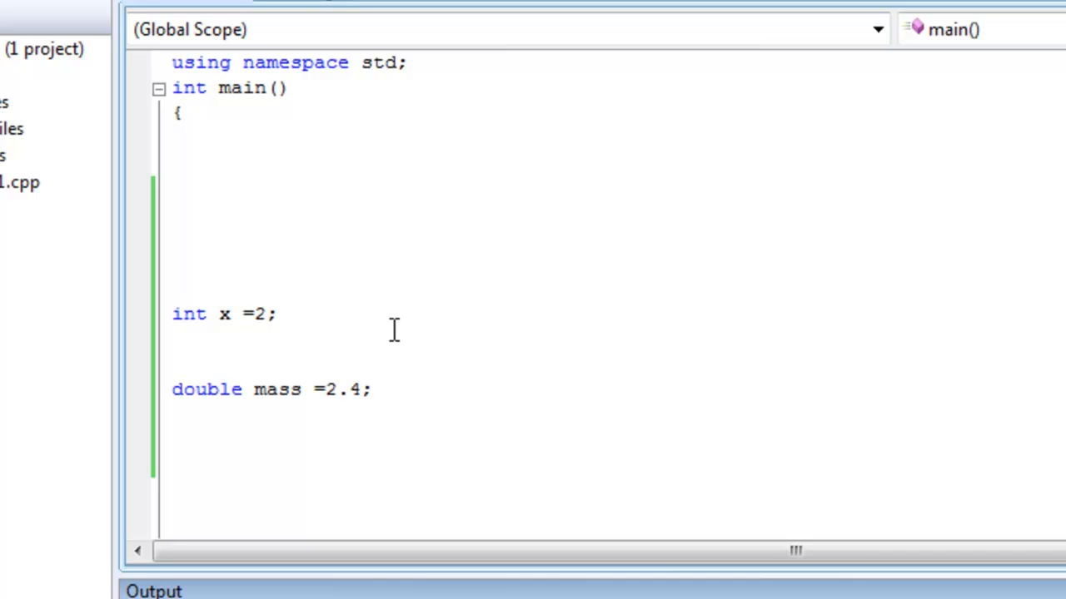
{"action": "left_click", "coordinate": [432, 389]}
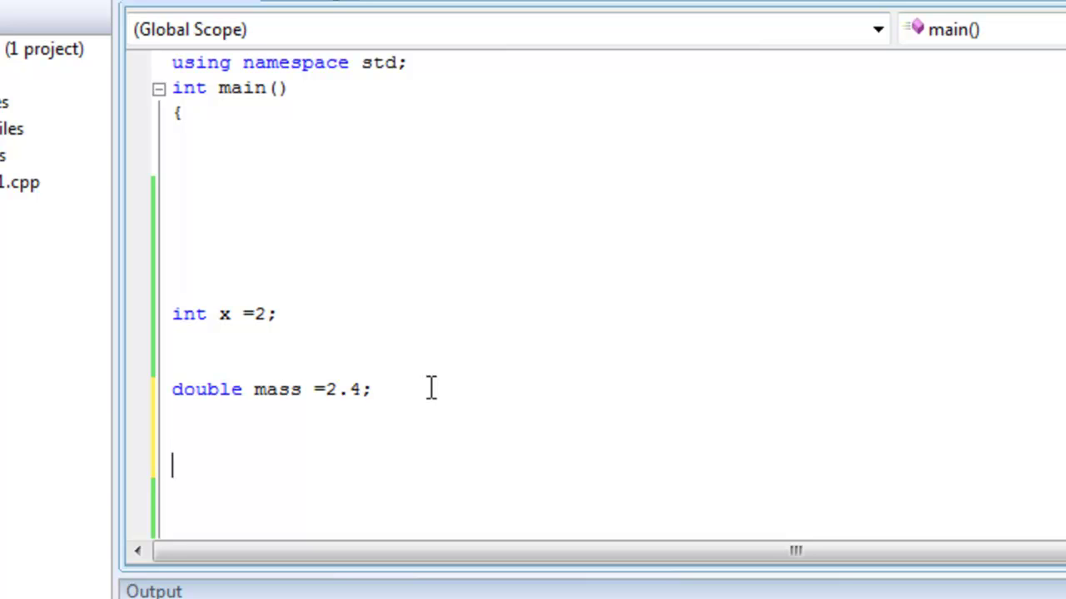
Add the uninitialised declaration 'int age;' below the mass line.
{"action": "type", "text": "int"}
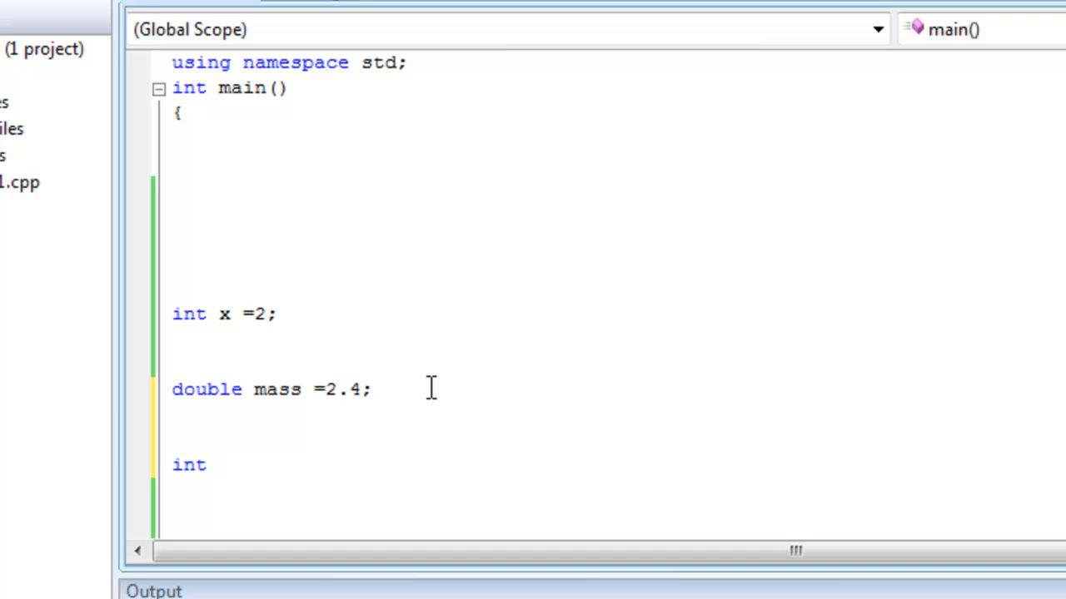
{"action": "type", "text": "age;"}
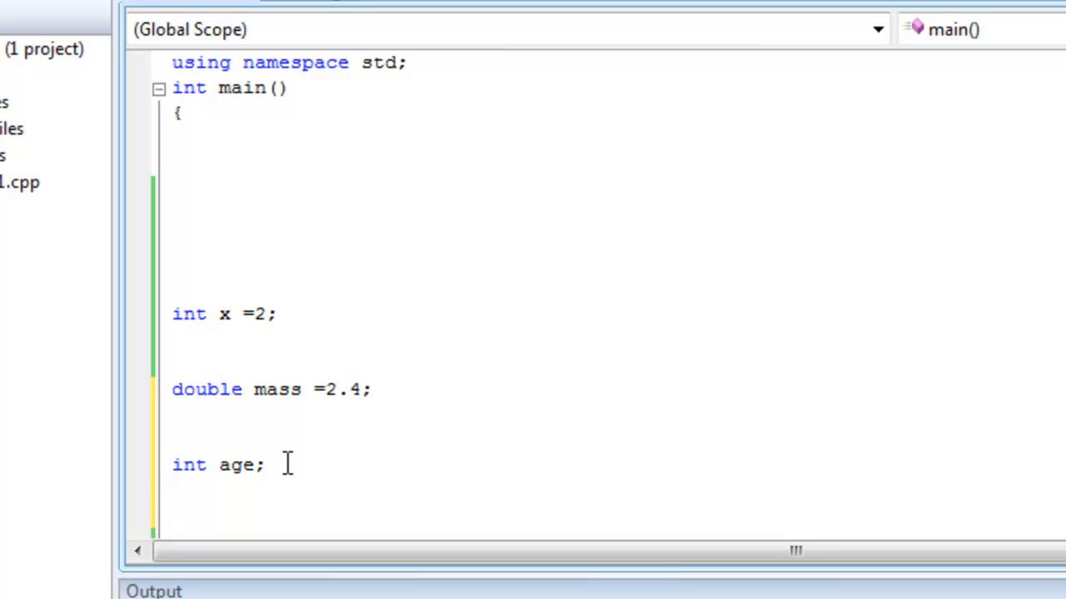
{"action": "mouse_move", "coordinate": [327, 443]}
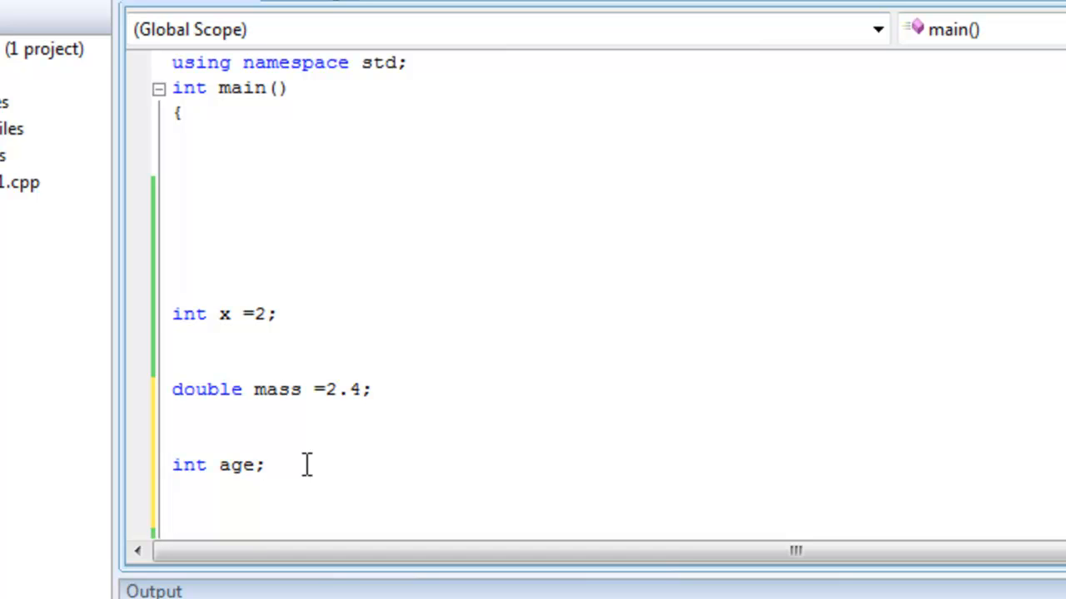
{"action": "left_click", "coordinate": [266, 465]}
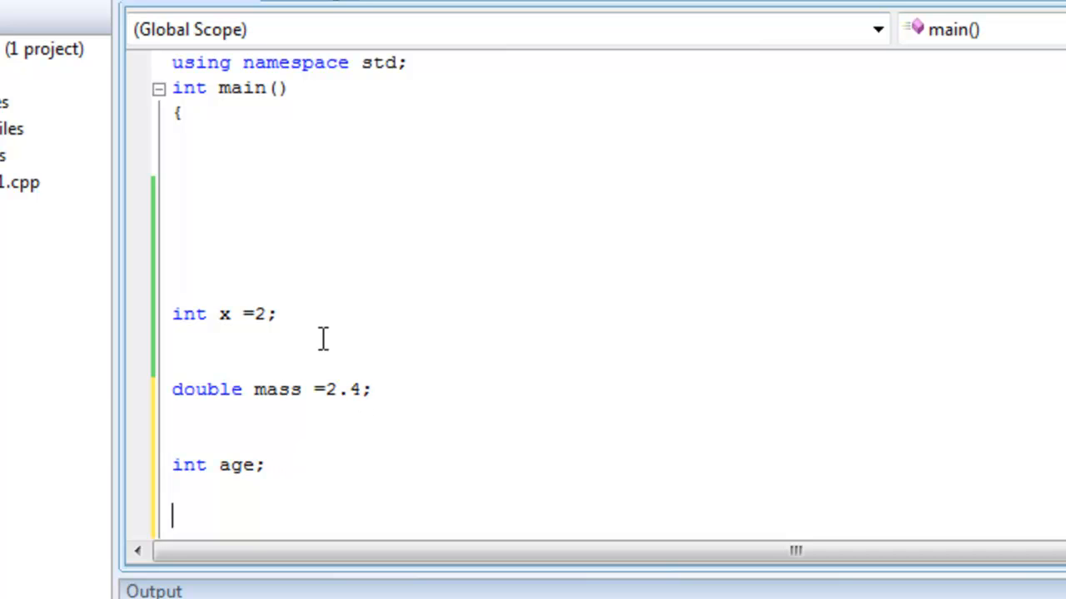
{"action": "left_click", "coordinate": [233, 314]}
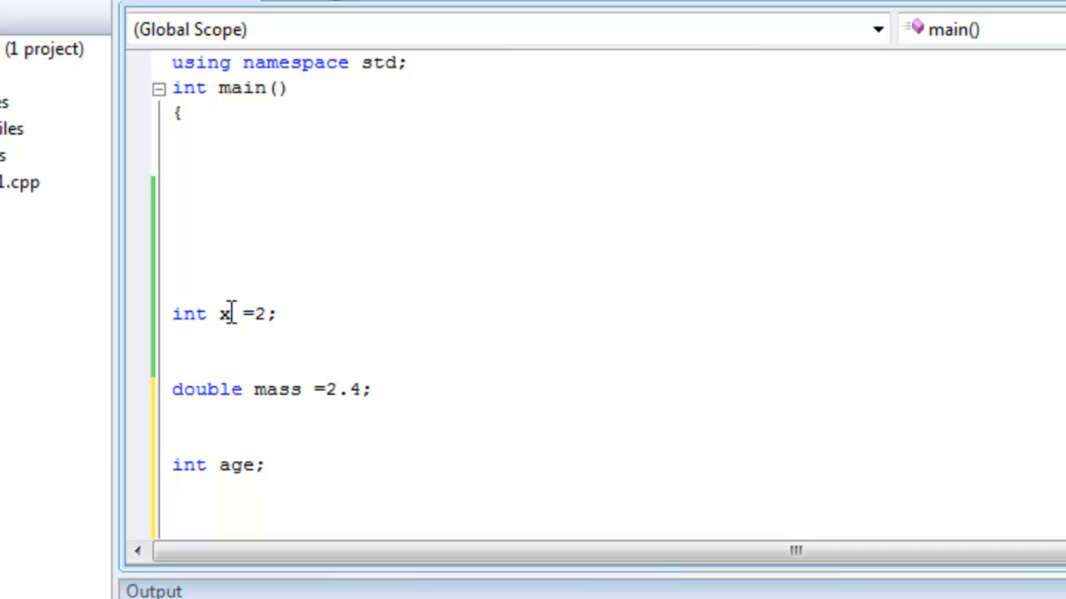
{"action": "double_click", "coordinate": [225, 314]}
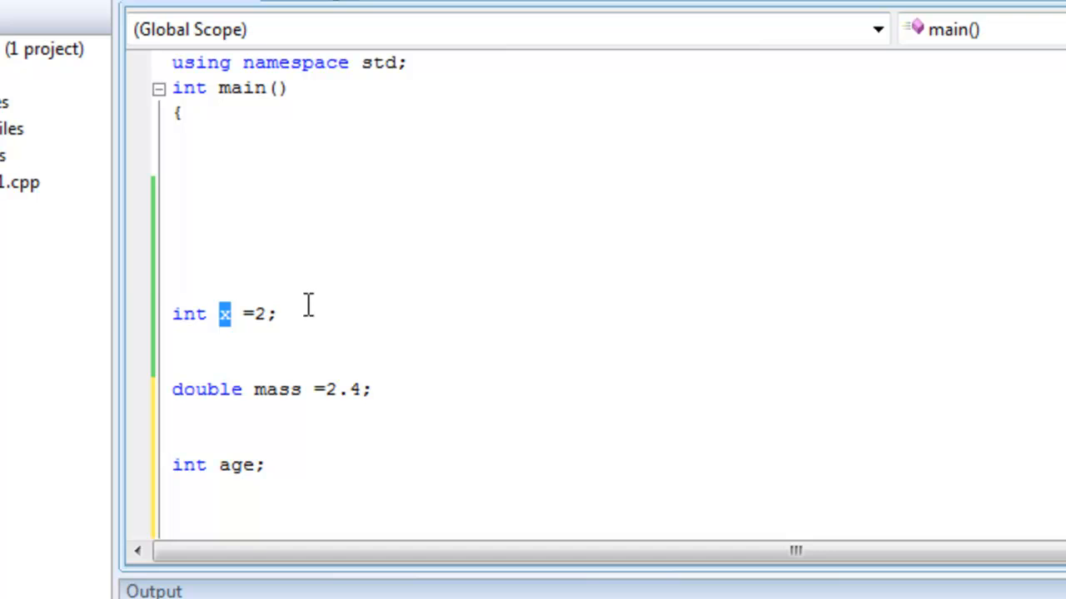
{"action": "mouse_move", "coordinate": [441, 282]}
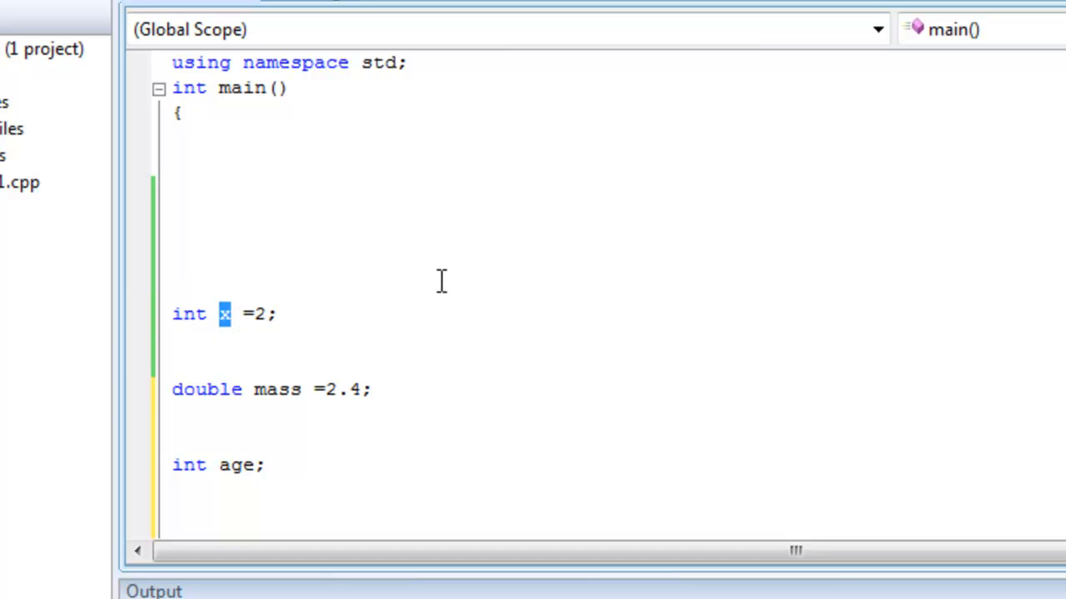
{"action": "mouse_move", "coordinate": [476, 265]}
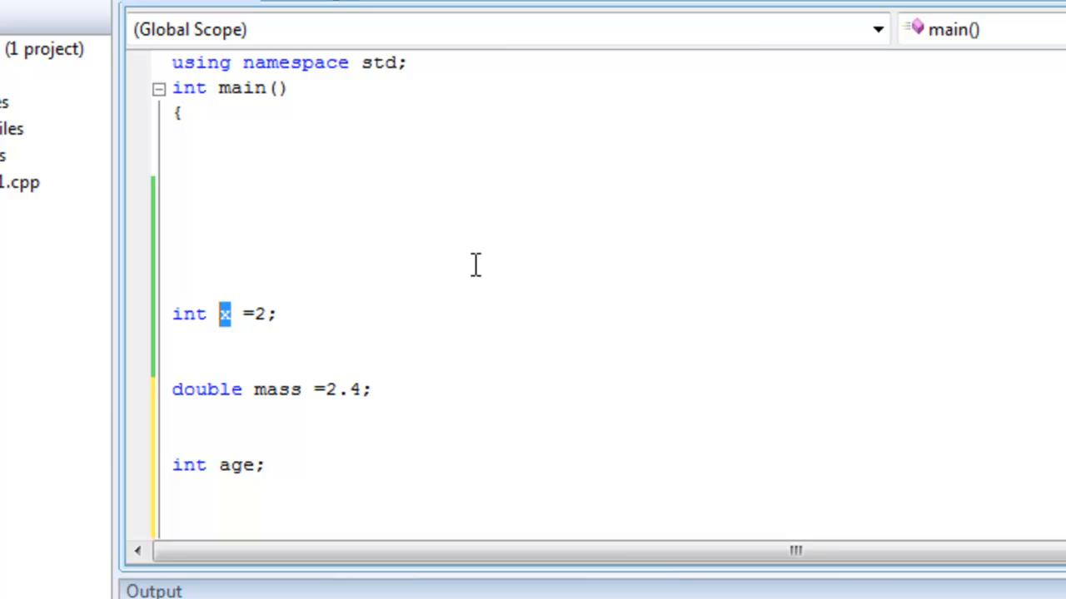
{"action": "left_click", "coordinate": [229, 348]}
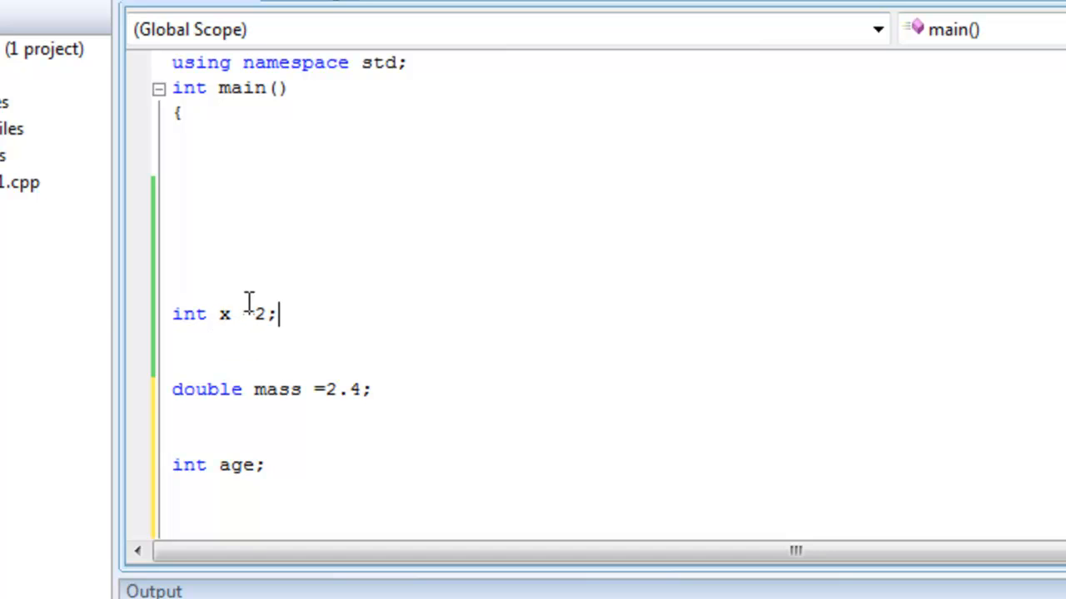
{"action": "mouse_move", "coordinate": [249, 313]}
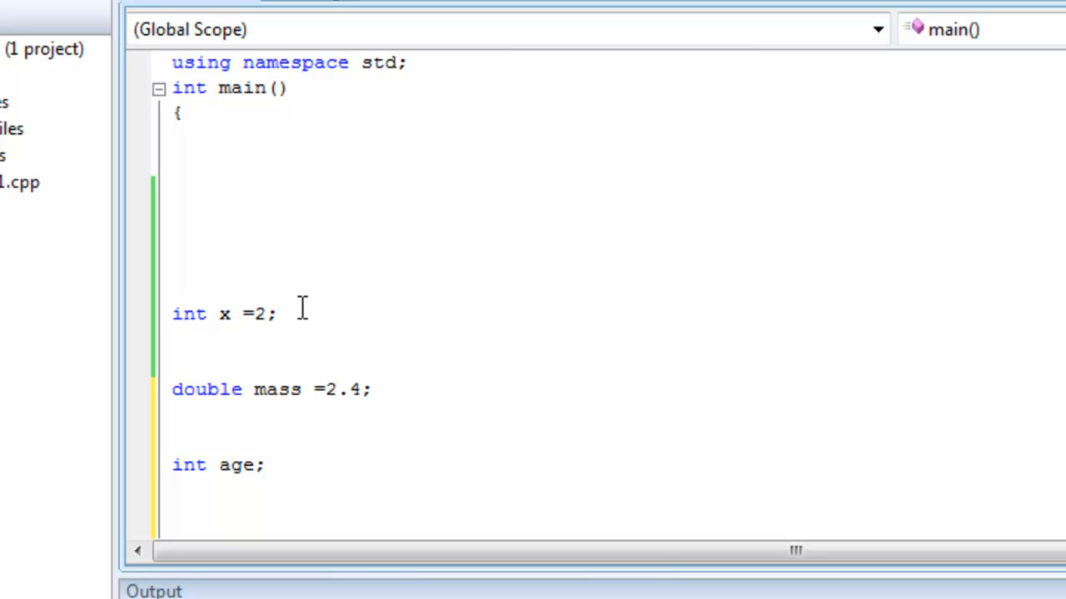
{"action": "mouse_move", "coordinate": [507, 276]}
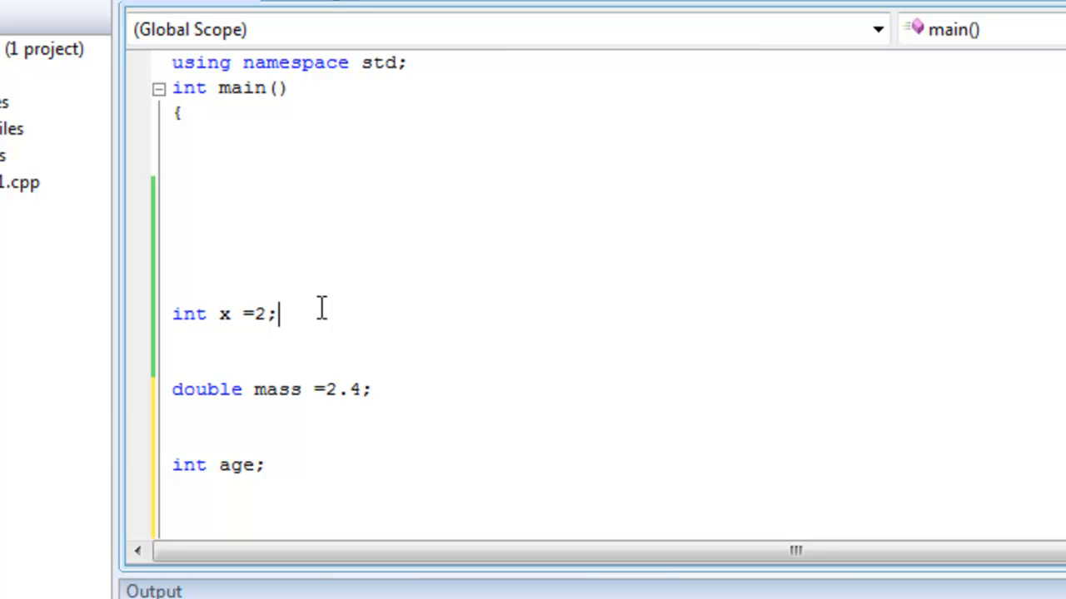
{"action": "mouse_move", "coordinate": [465, 327]}
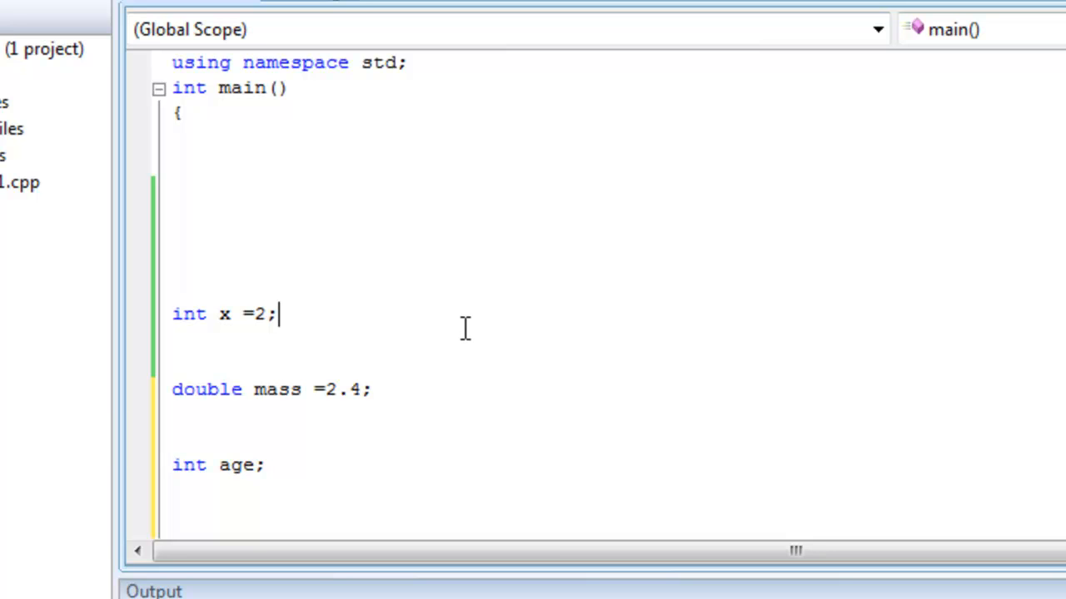